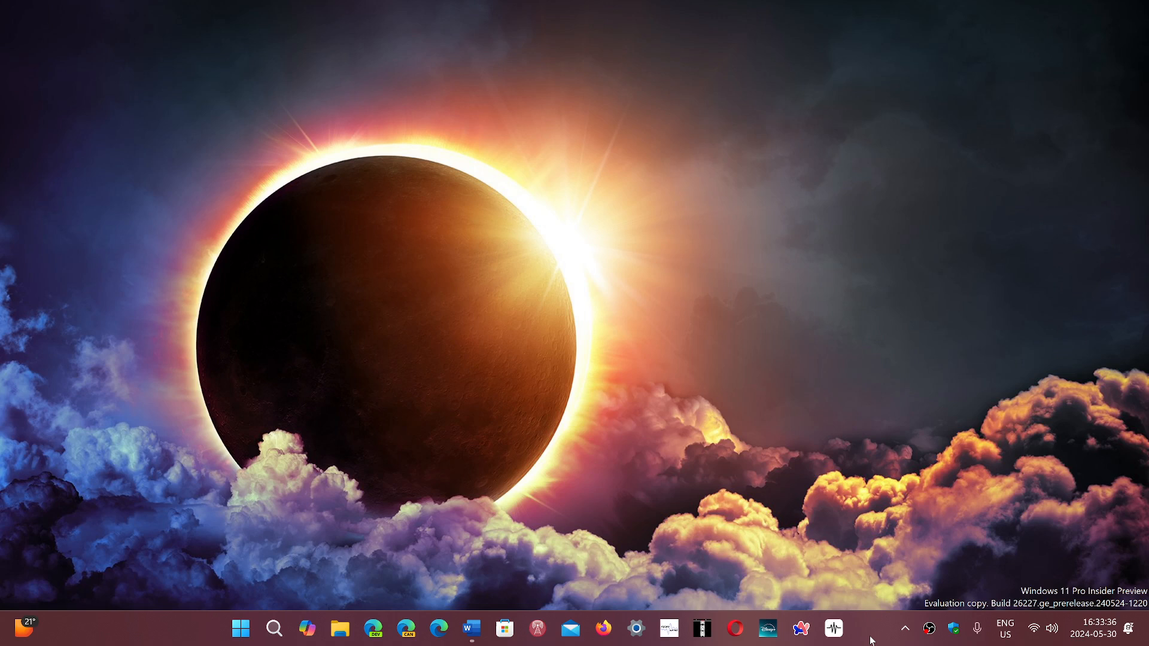
mouse_move(610, 461)
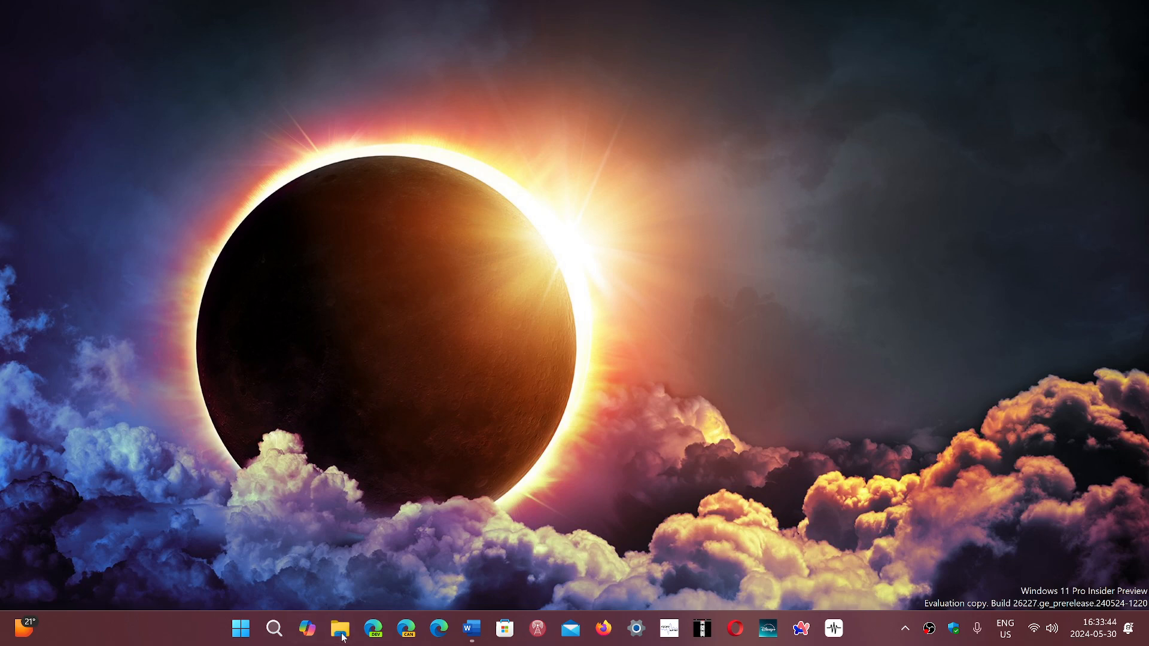
Launch File Explorer from the taskbar onto its Home view with Quick access folders
left_click(339, 628)
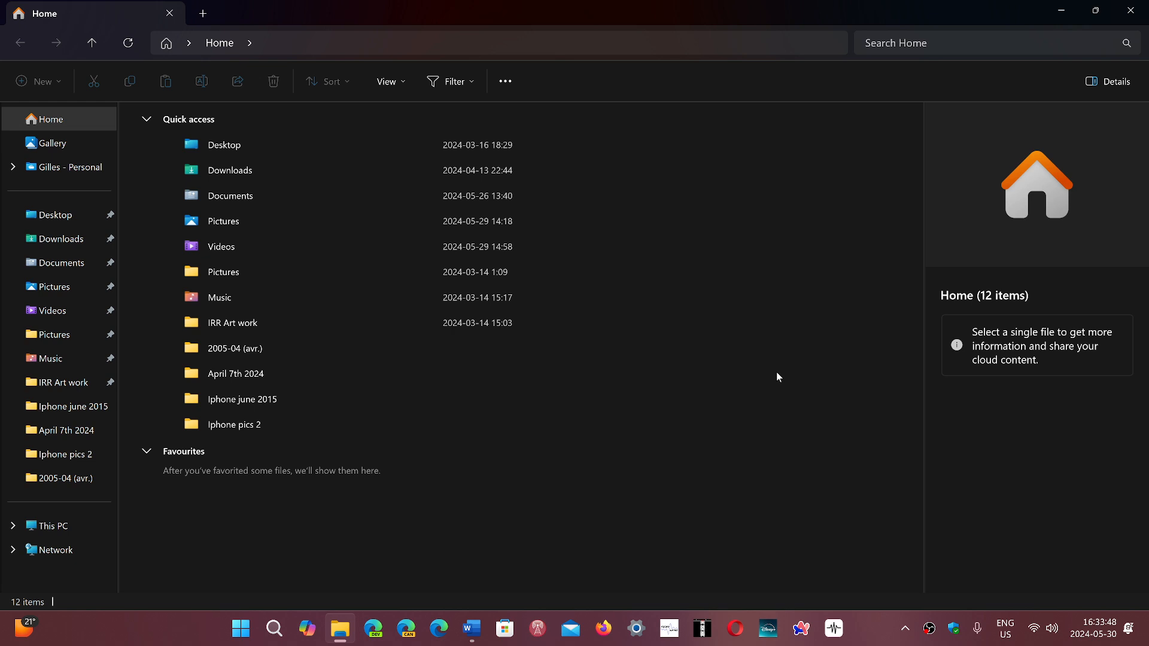
mouse_move(689, 431)
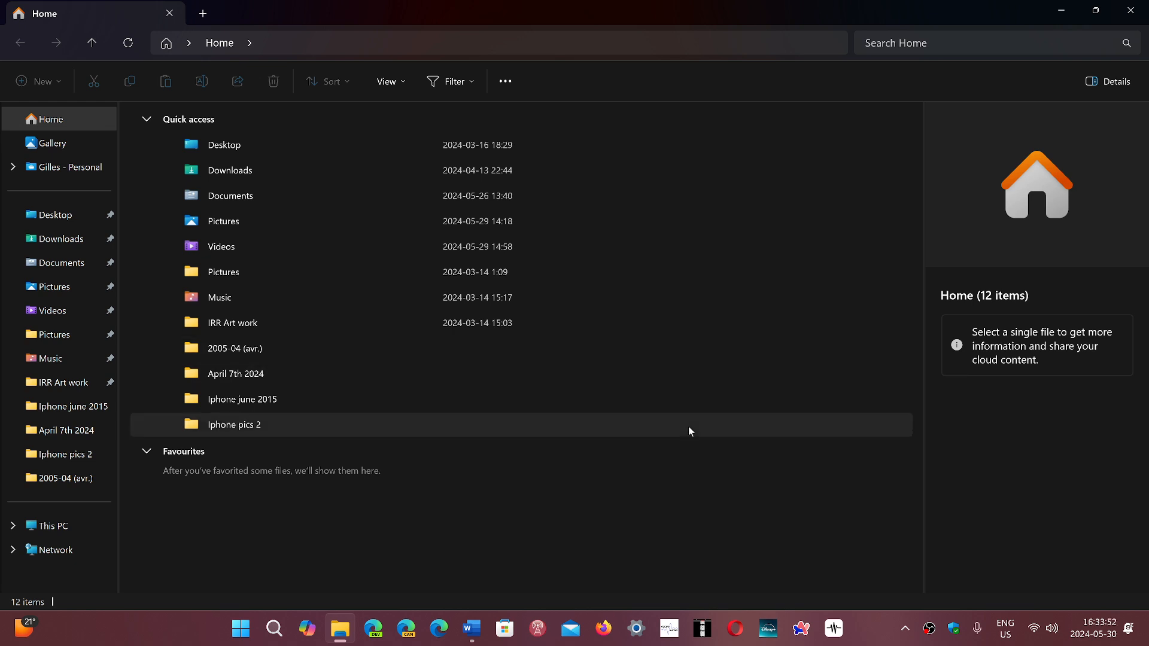
mouse_move(523, 495)
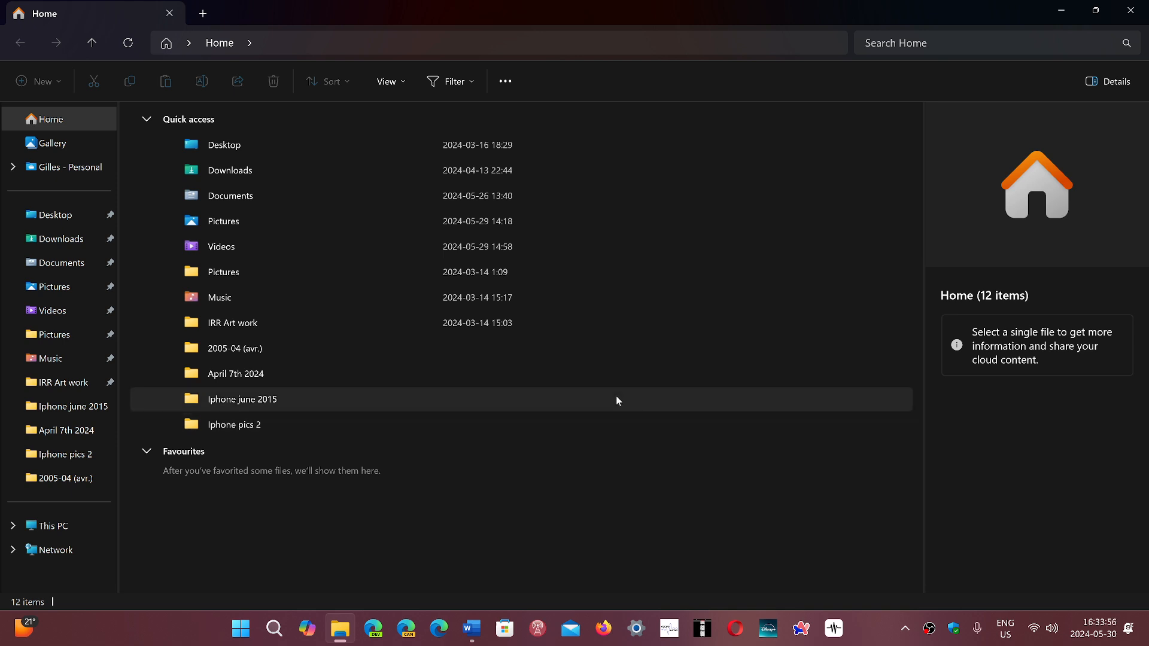
mouse_move(677, 400)
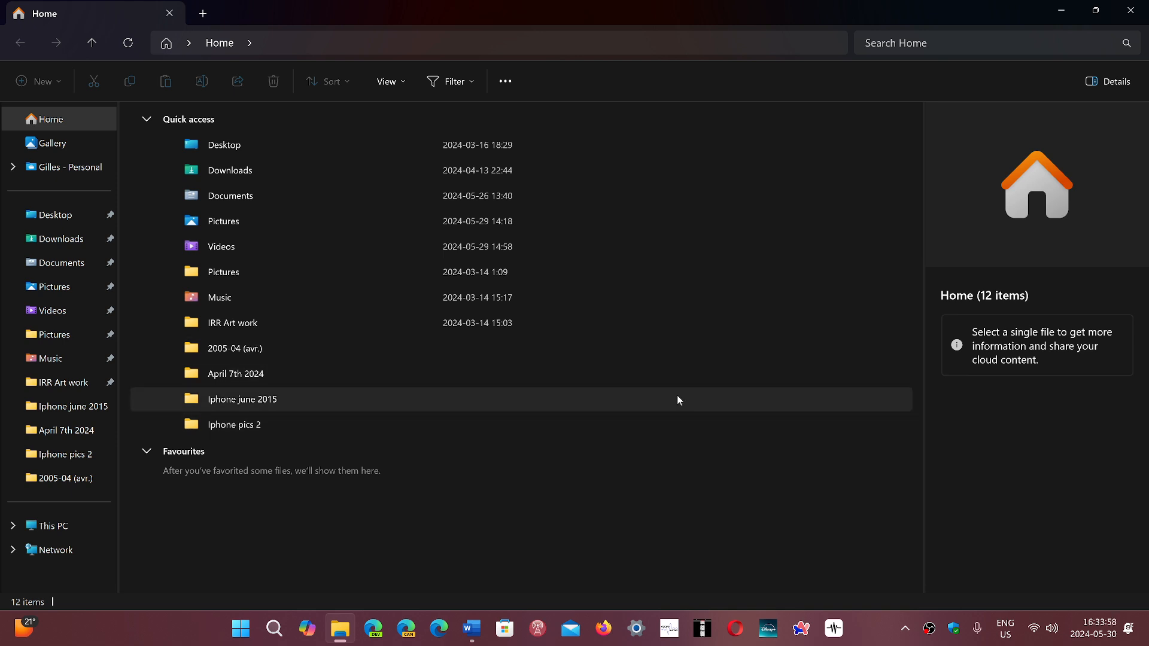
mouse_move(299, 79)
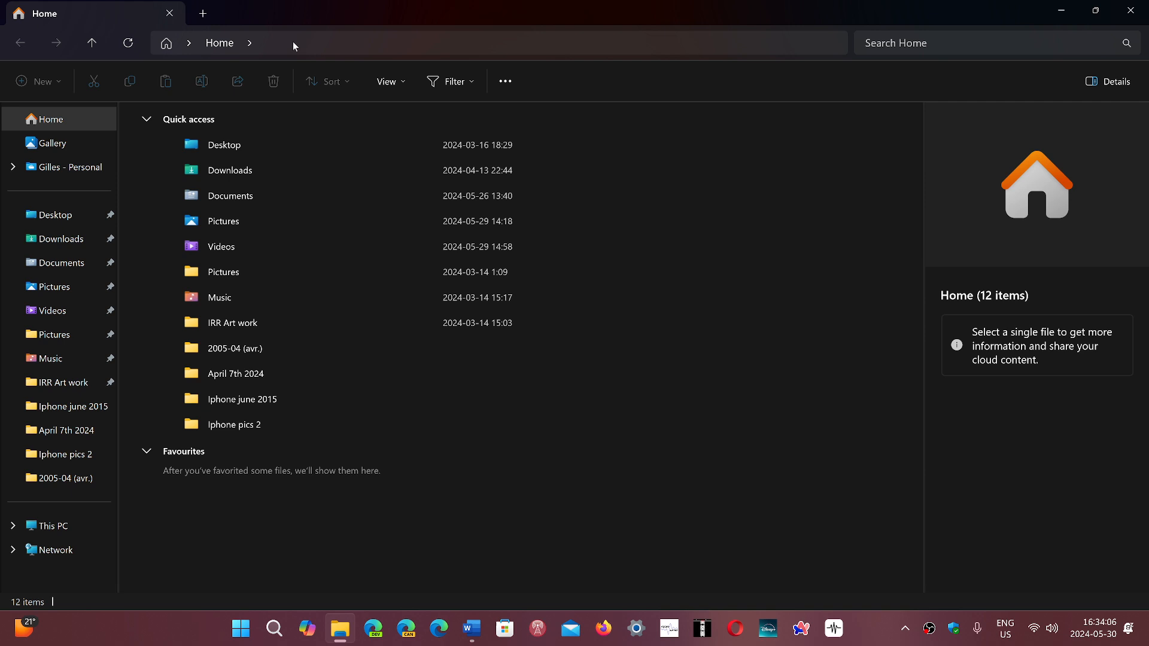
mouse_move(324, 366)
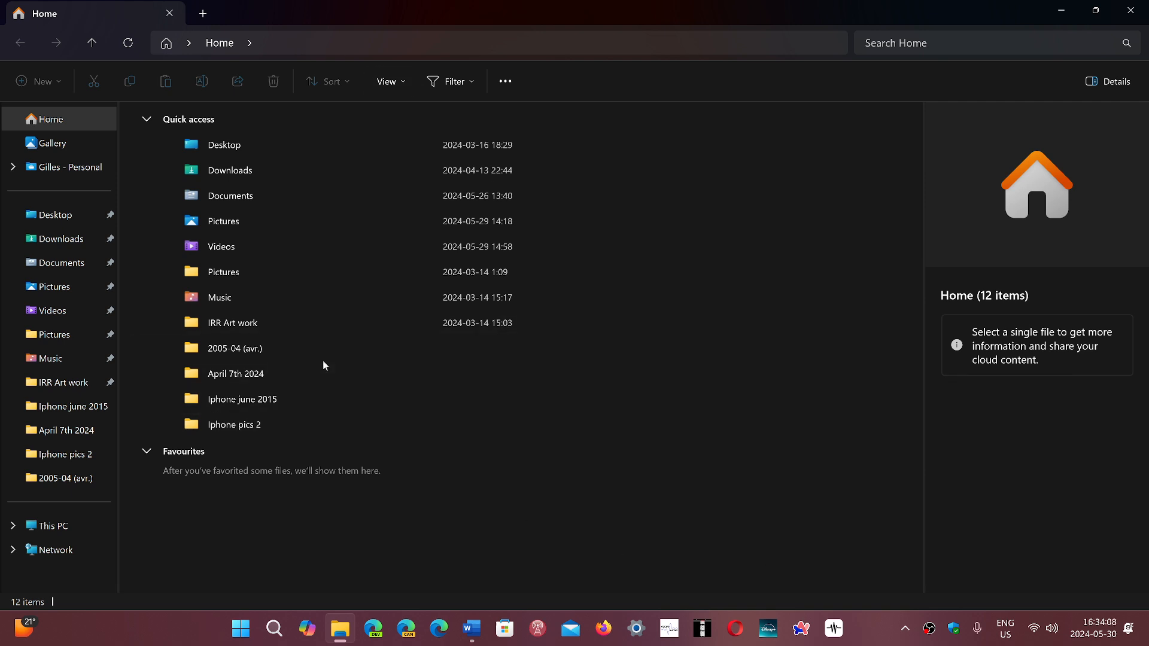
mouse_move(307, 348)
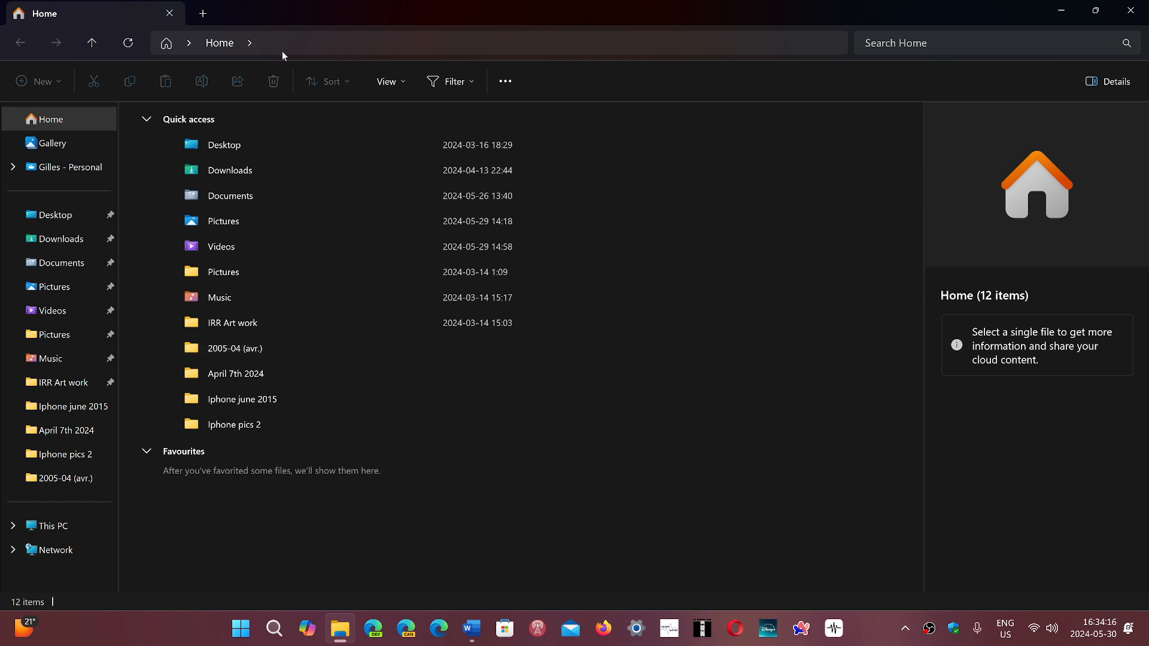
mouse_move(531, 246)
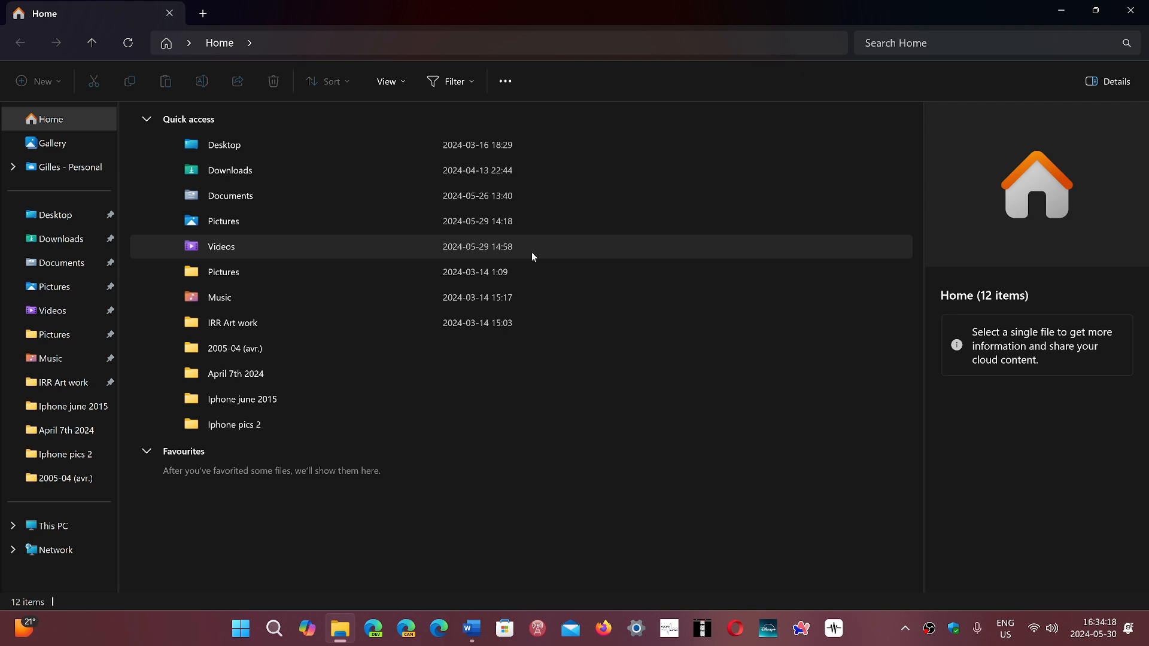
mouse_move(641, 494)
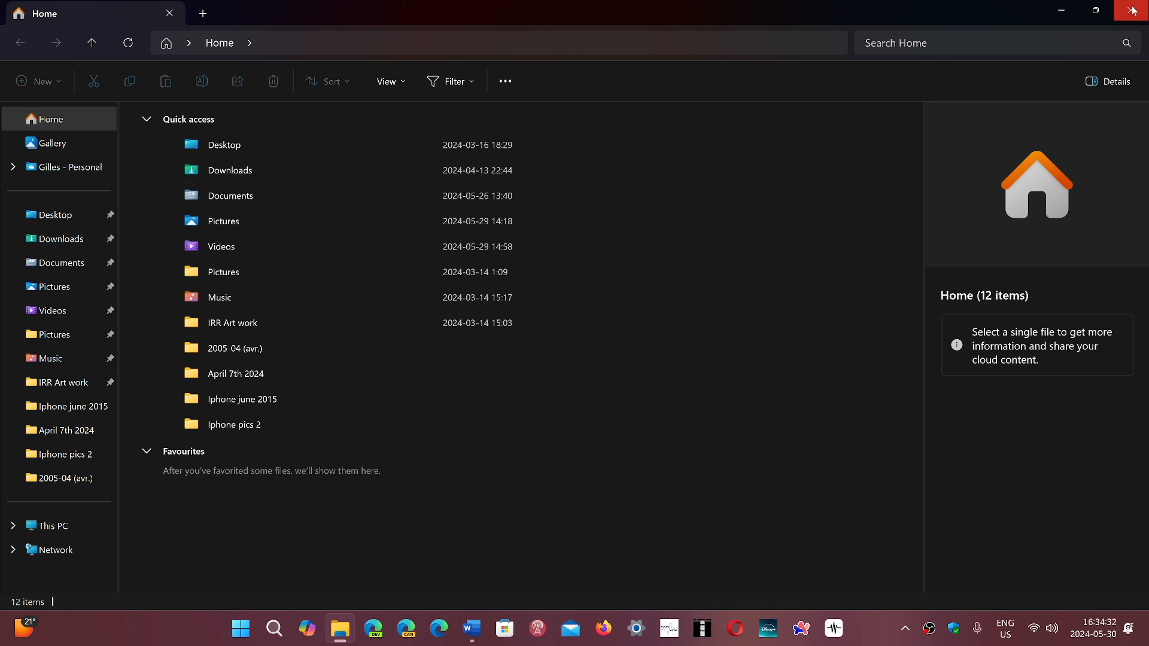
mouse_move(1134, 11)
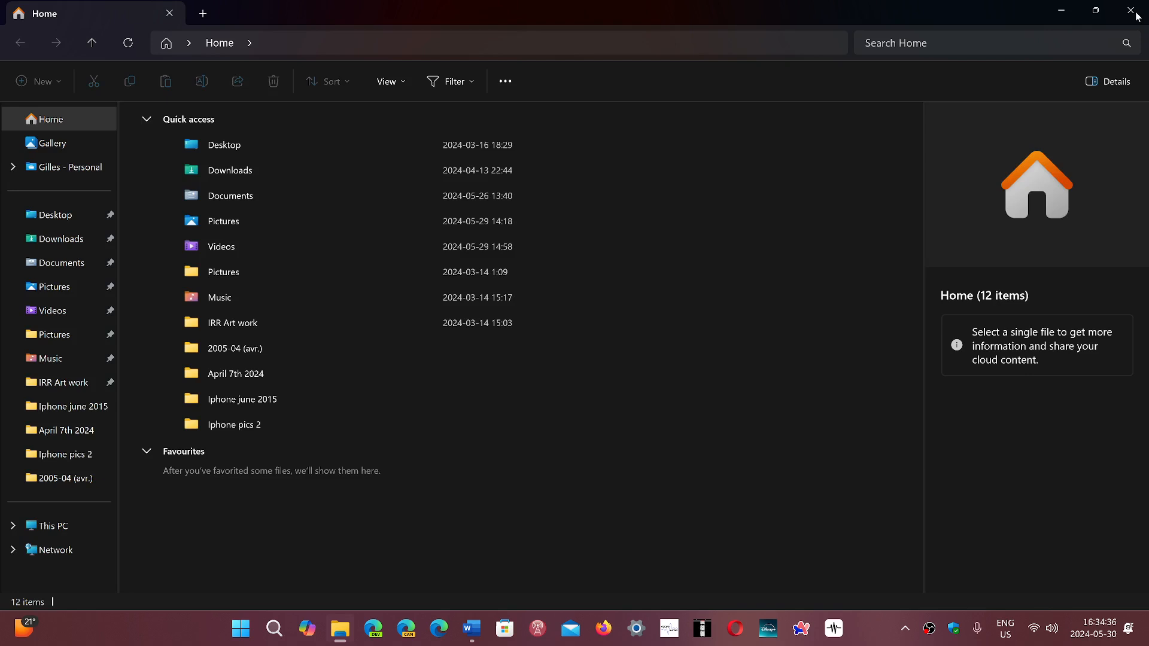
Close File Explorer, returning to the eclipse-wallpaper desktop
left_click(1138, 12)
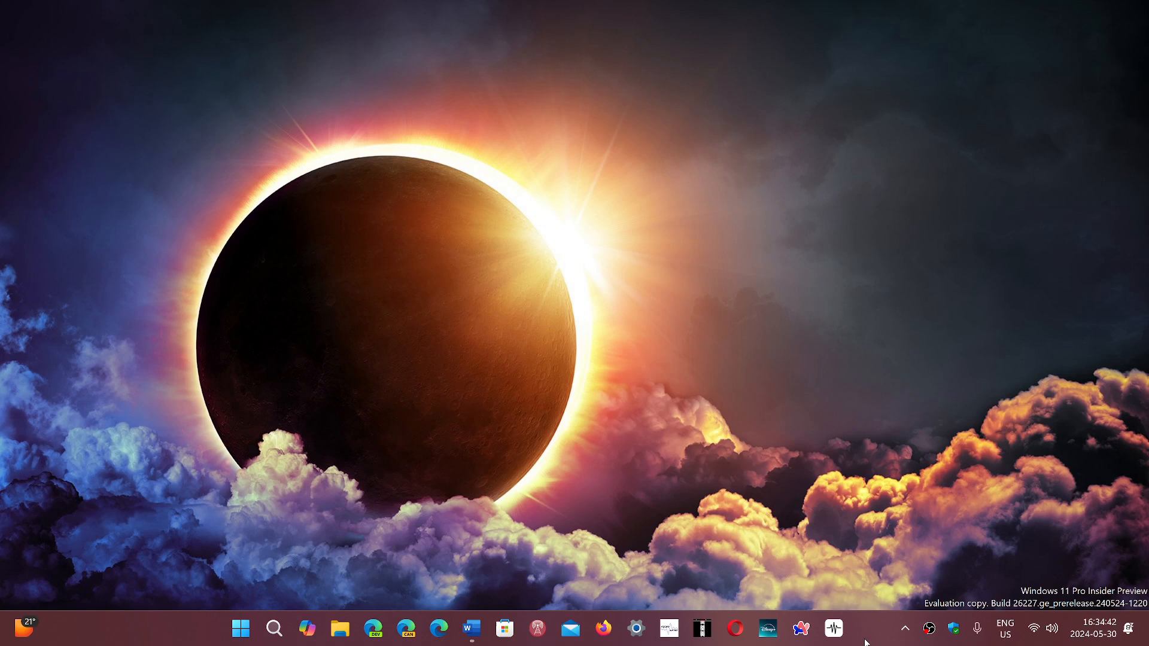
mouse_move(533, 511)
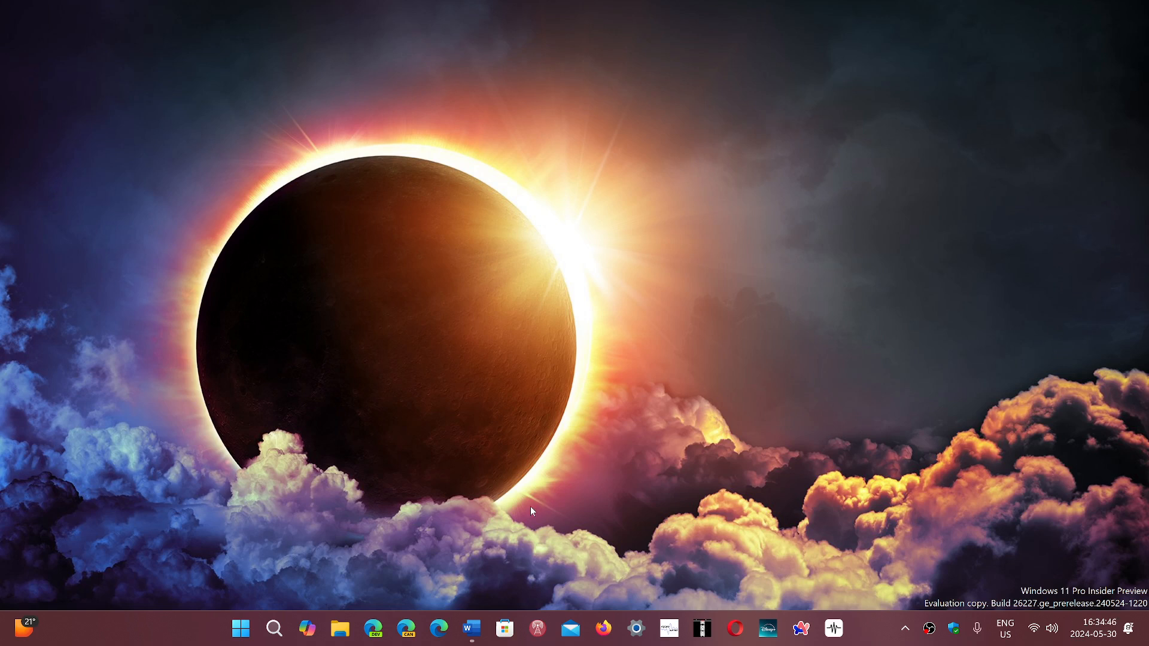
mouse_move(492, 613)
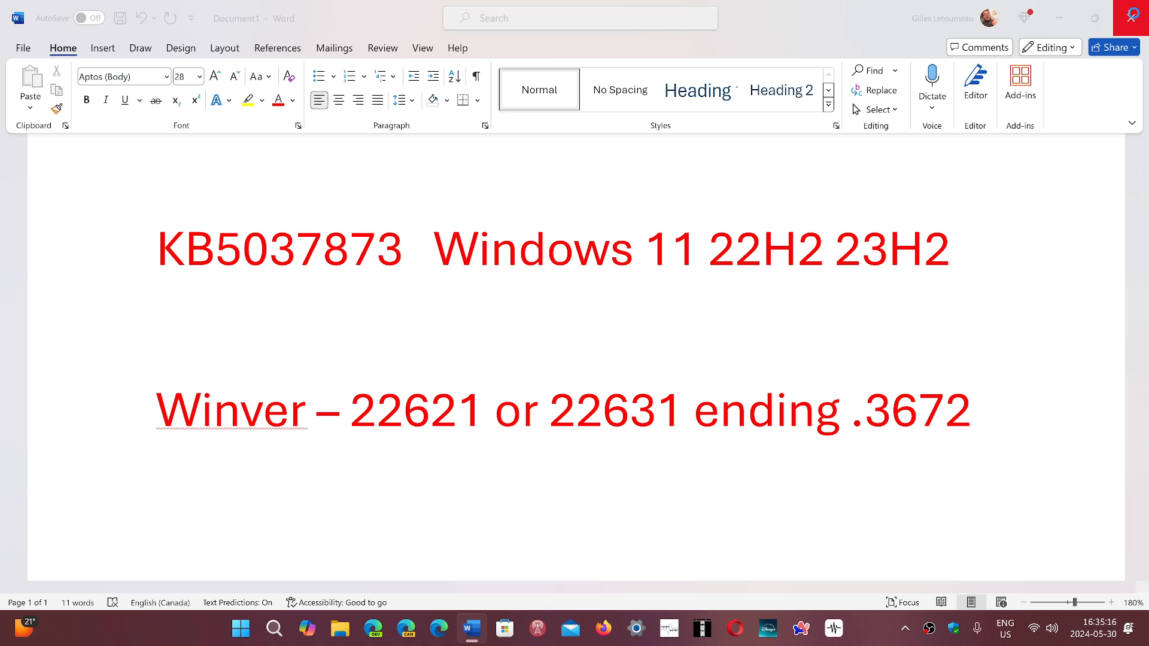
Close the Word note listing KB5037873 and builds 22621/22631 .3672, triggering a save prompt
left_click(1131, 18)
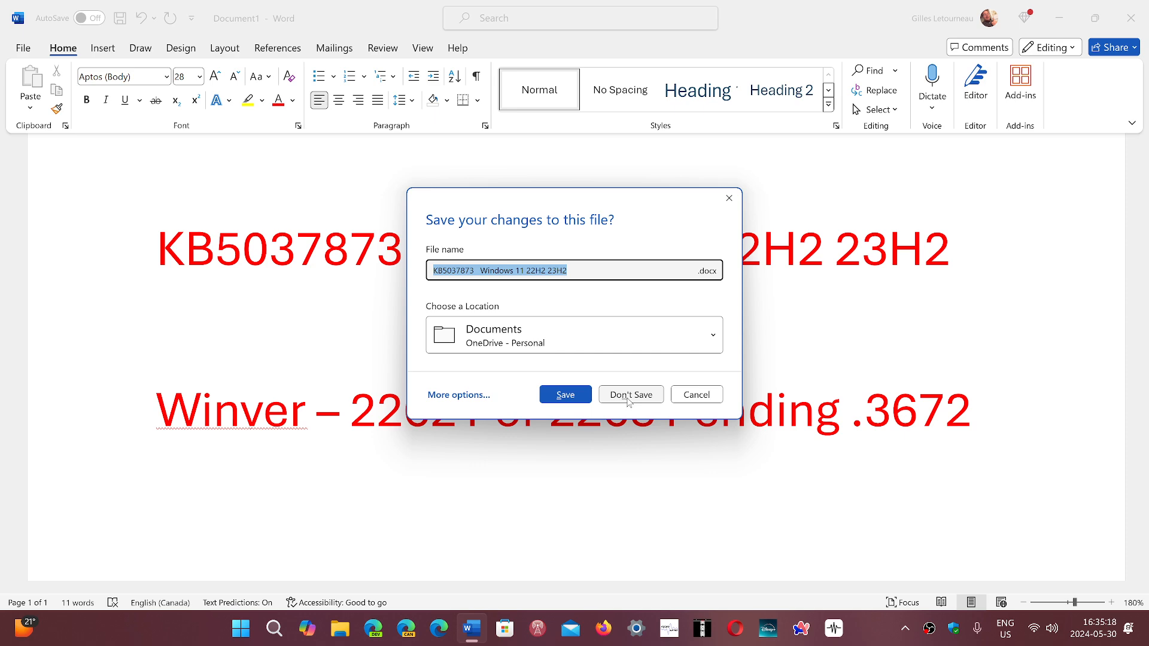
mouse_move(615, 404)
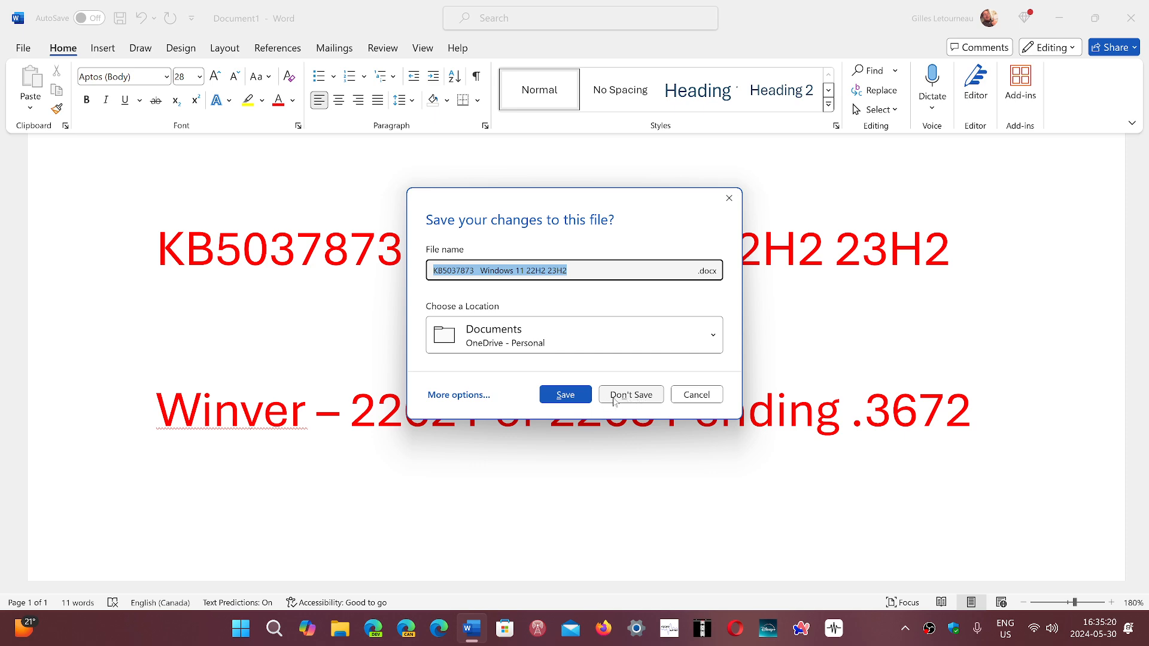
Discard the Word note without saving and launch Settings from Start
left_click(628, 394)
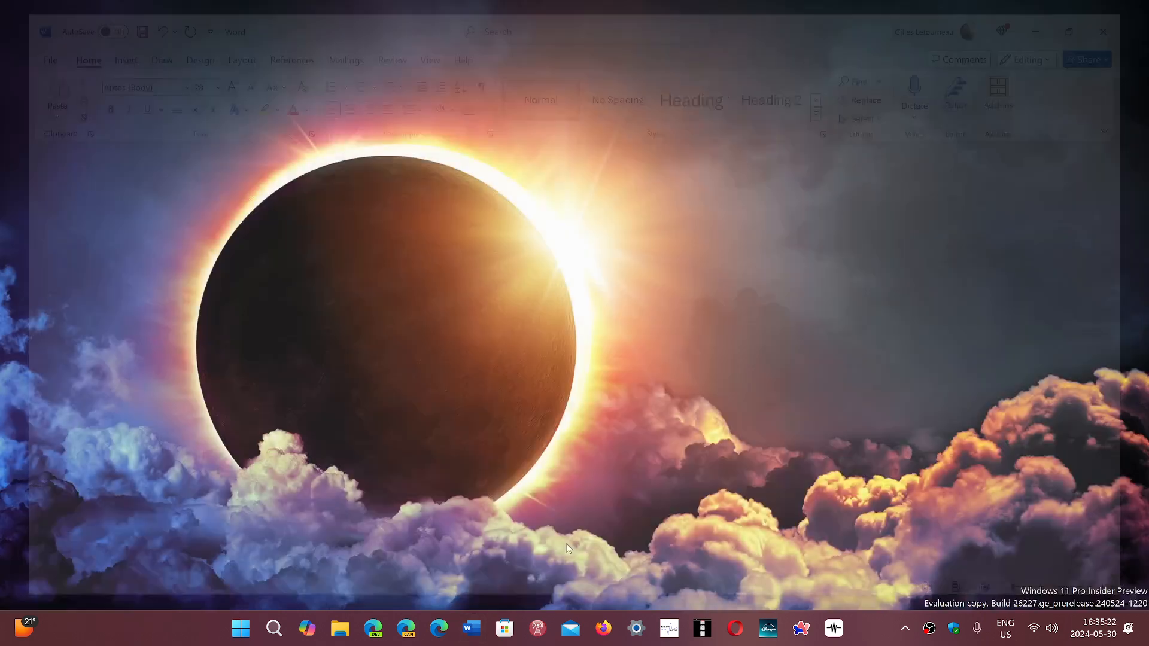
left_click(240, 629)
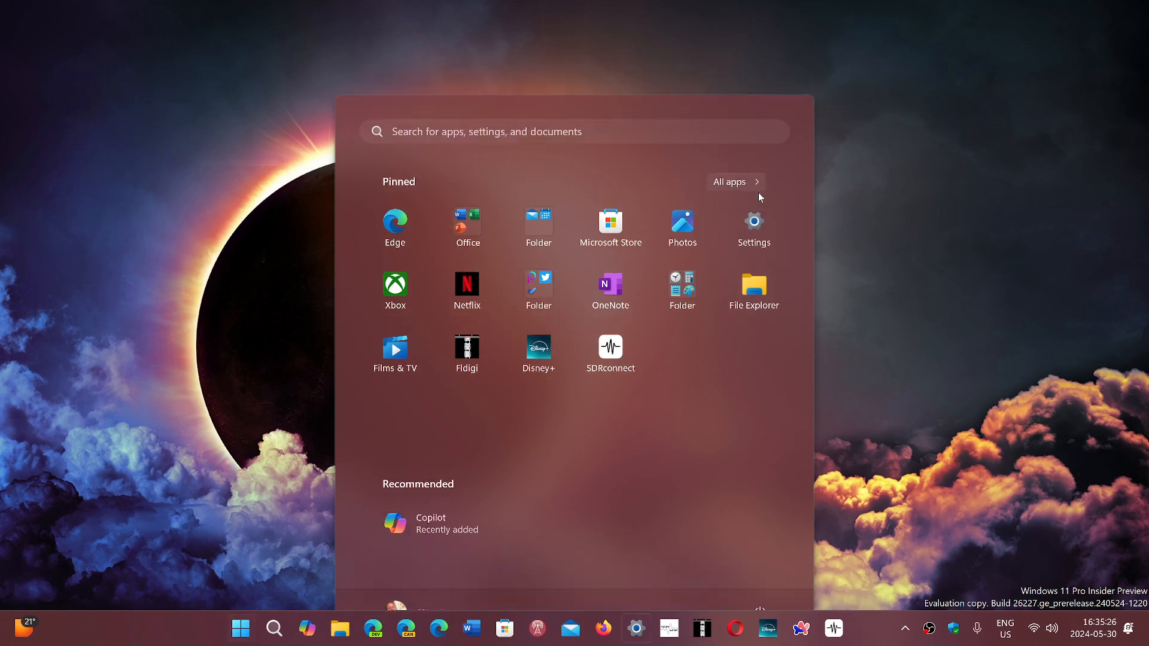
left_click(753, 221)
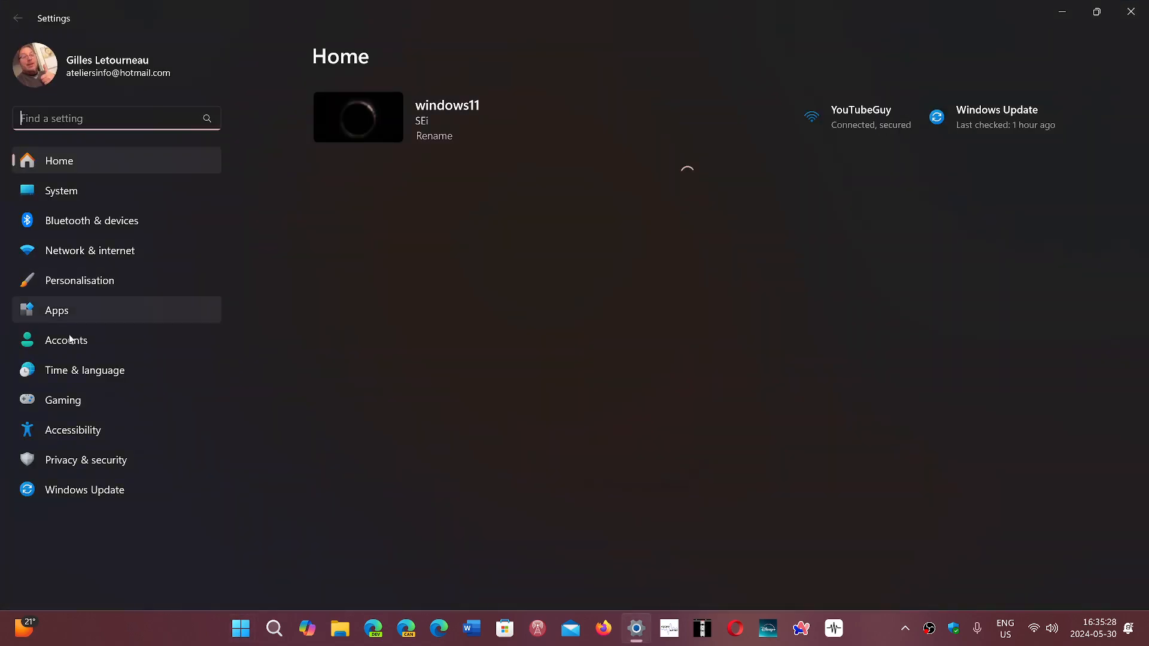
Go to the Accounts page and scroll through Your info, Sign-in options and other settings
left_click(66, 340)
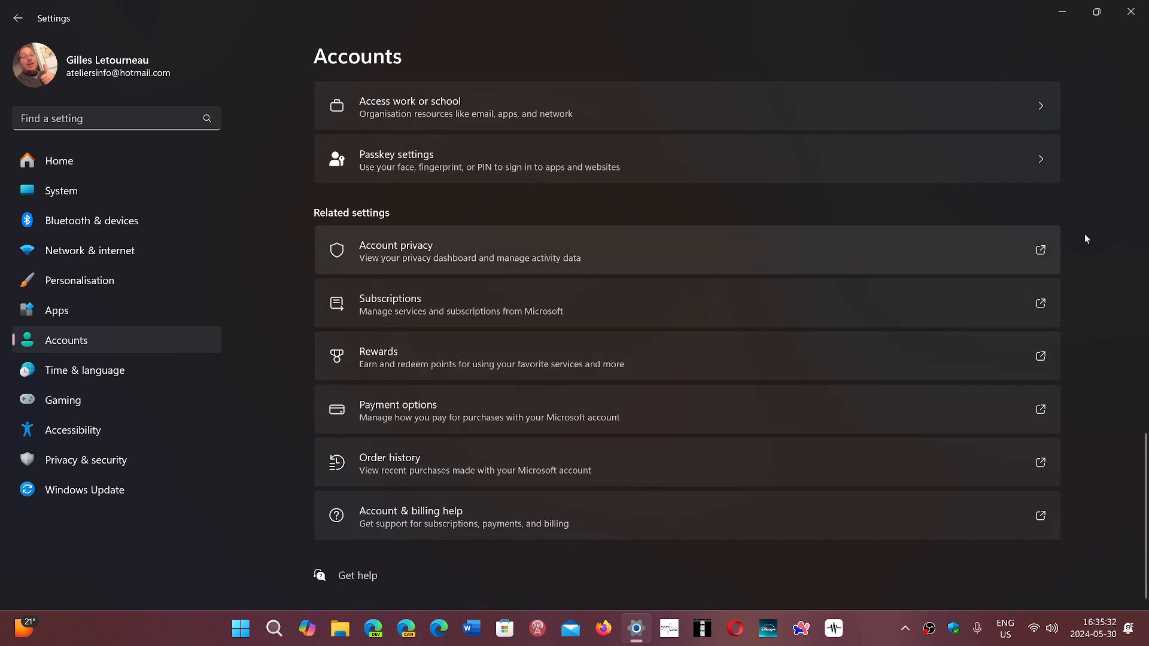
scroll("up", 3)
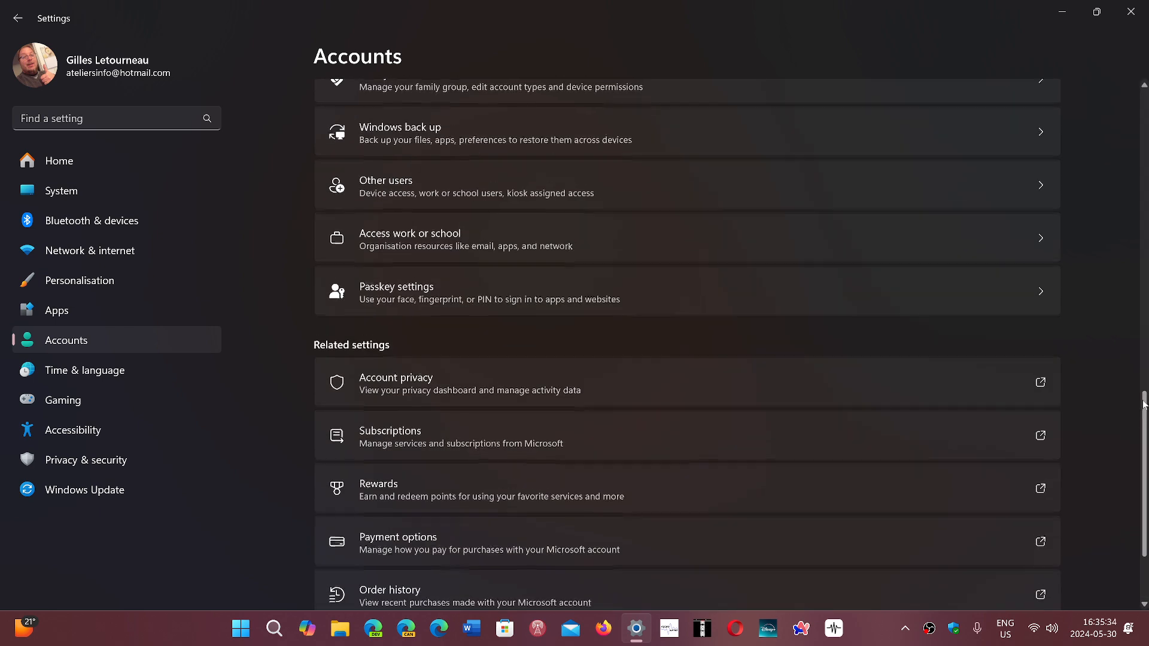
scroll("up", 3)
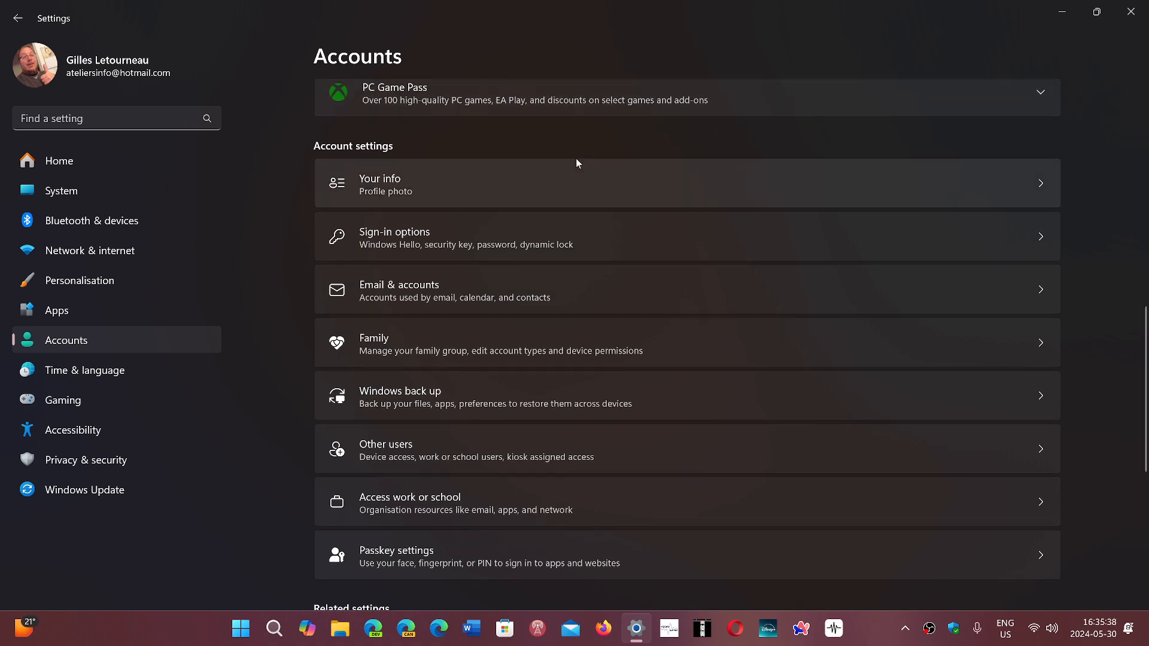
mouse_move(553, 487)
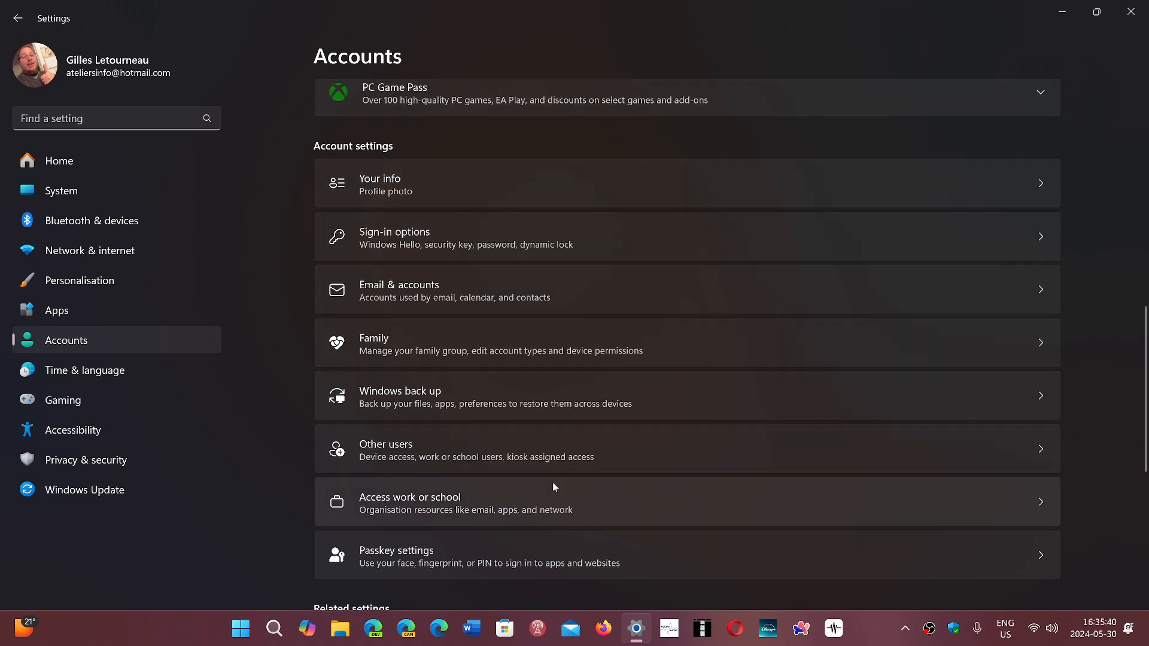
mouse_move(1112, 417)
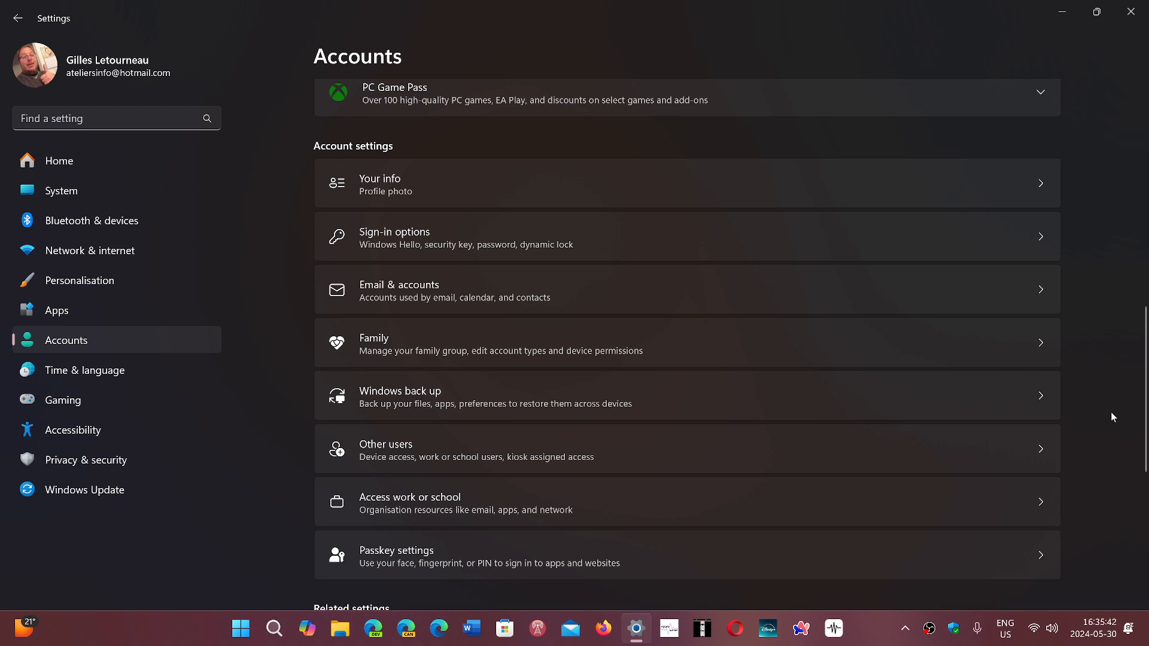
mouse_move(1098, 439)
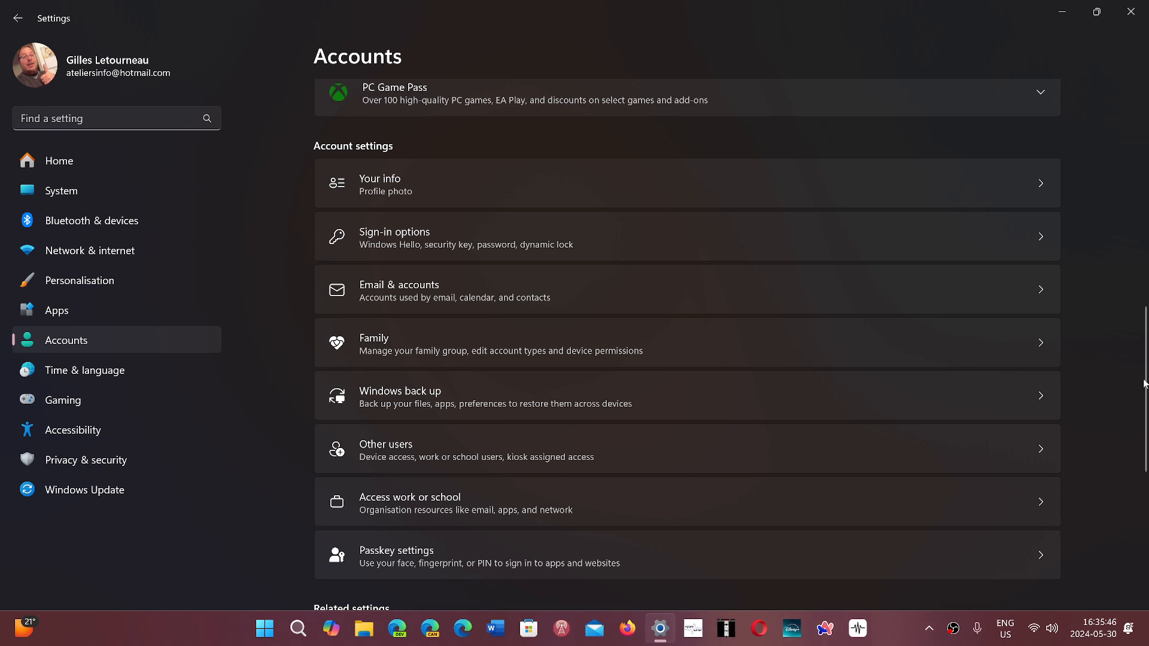
scroll("down", 3)
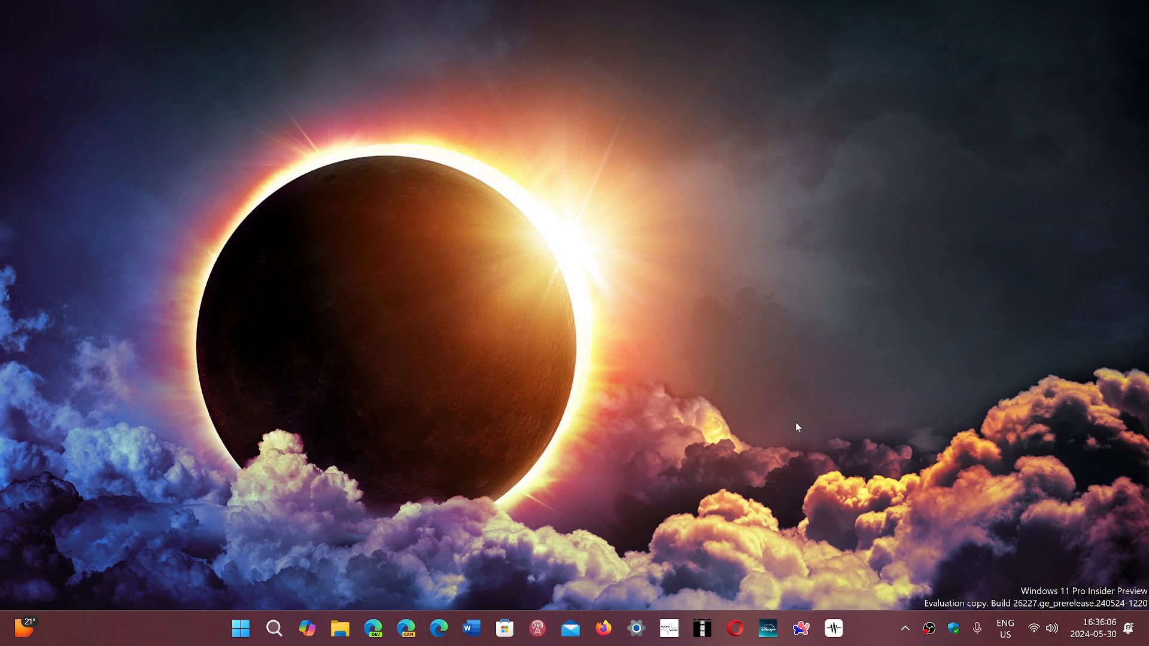
mouse_move(890, 608)
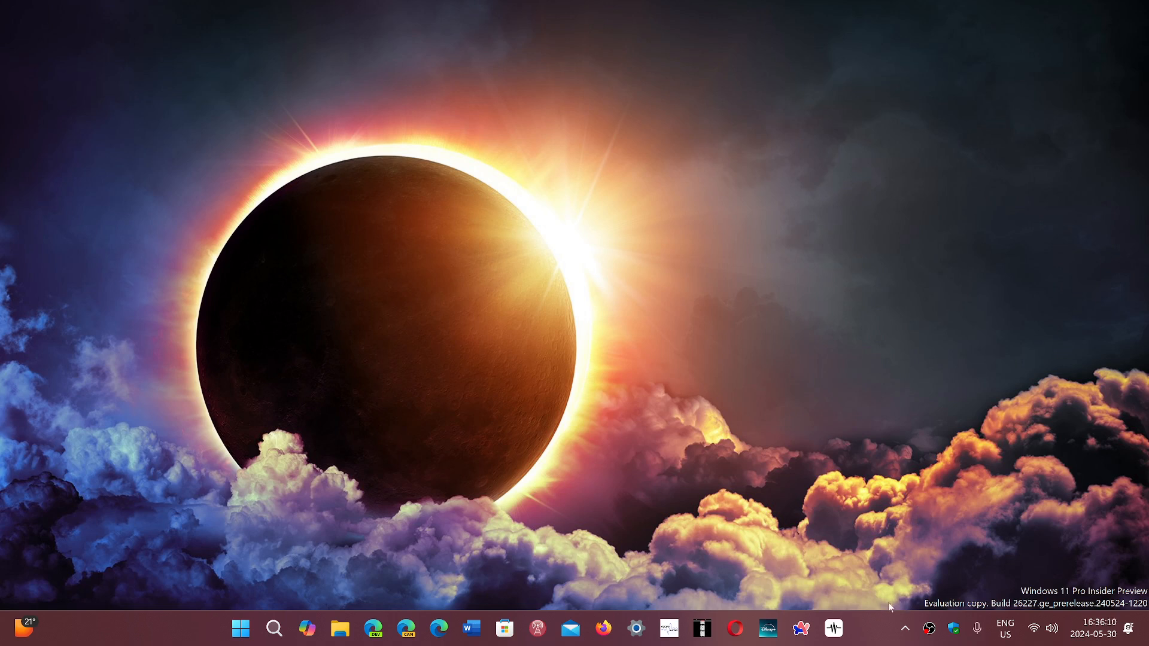